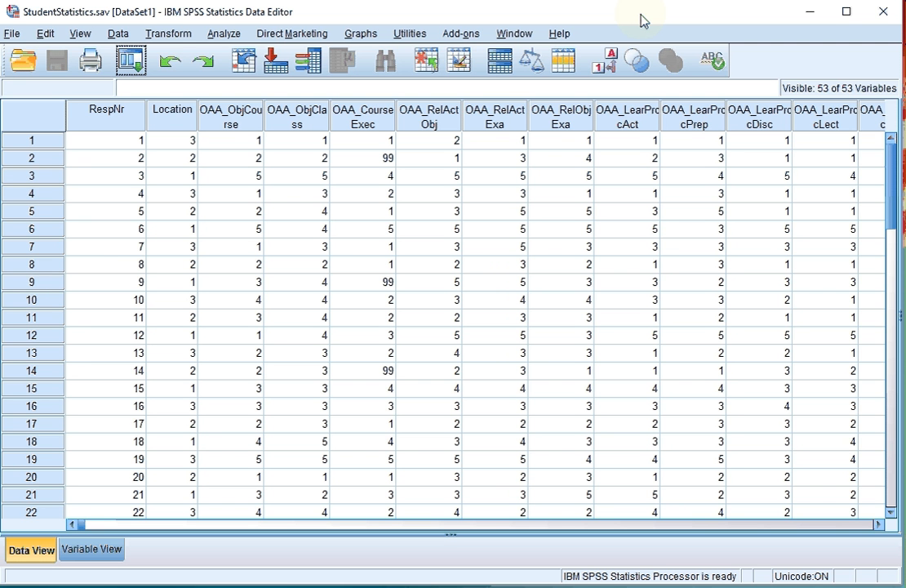
{"action": "mouse_move", "coordinate": [435, 18]}
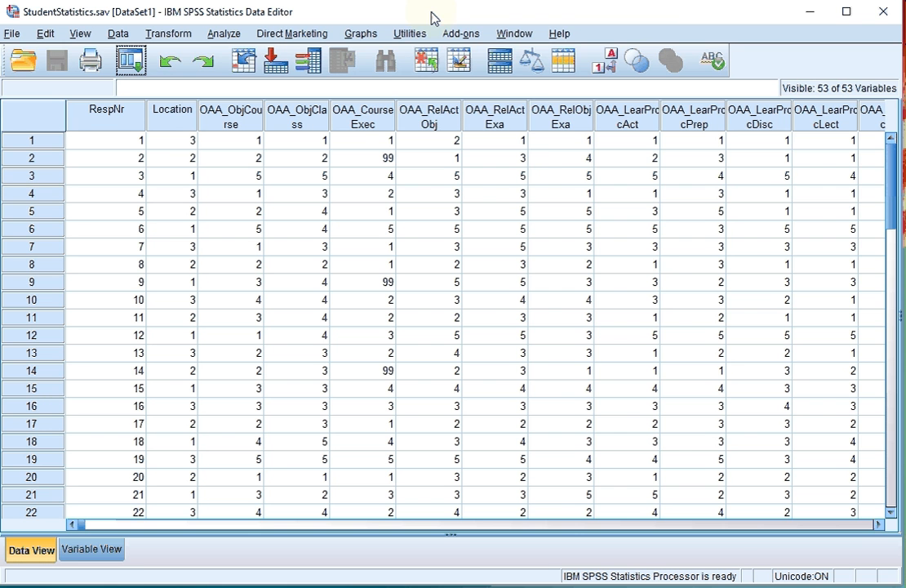
Choose the legacy Simple line chart for summaries of groups of cases and define it.
{"action": "left_click", "coordinate": [360, 33]}
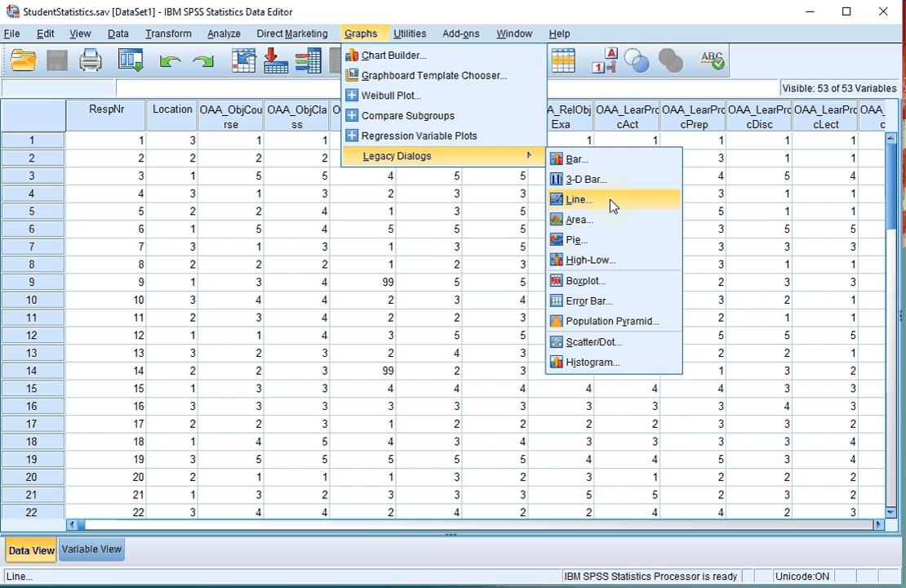
{"action": "left_click", "coordinate": [580, 199]}
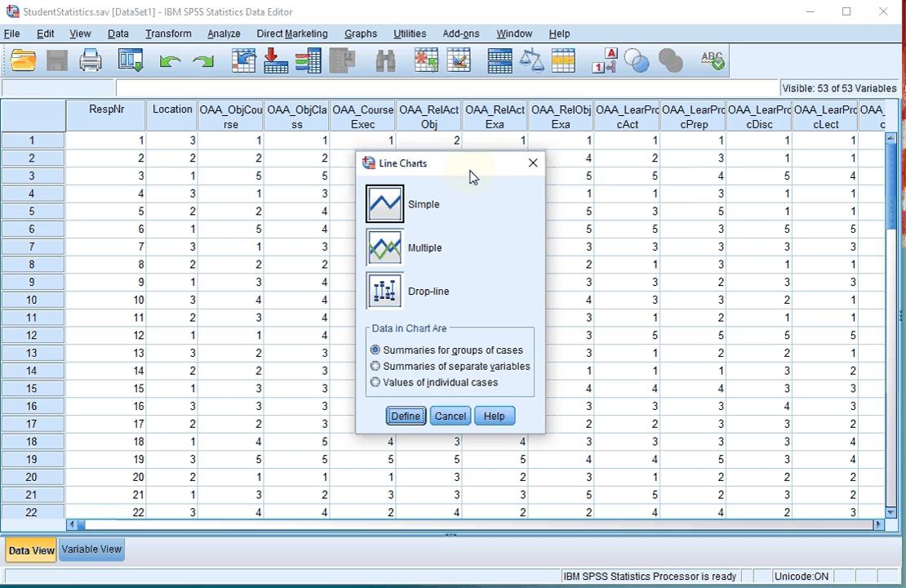
{"action": "left_click", "coordinate": [384, 203]}
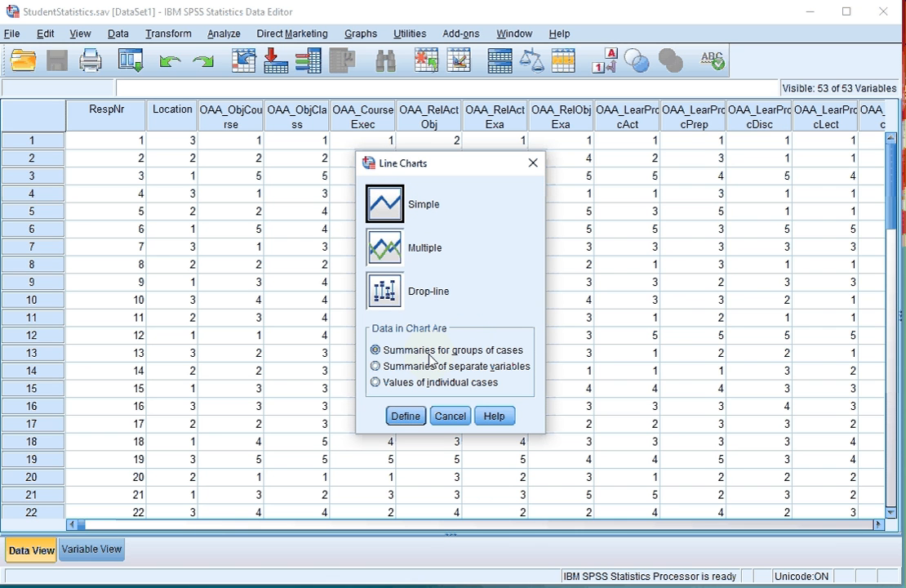
{"action": "mouse_move", "coordinate": [502, 360]}
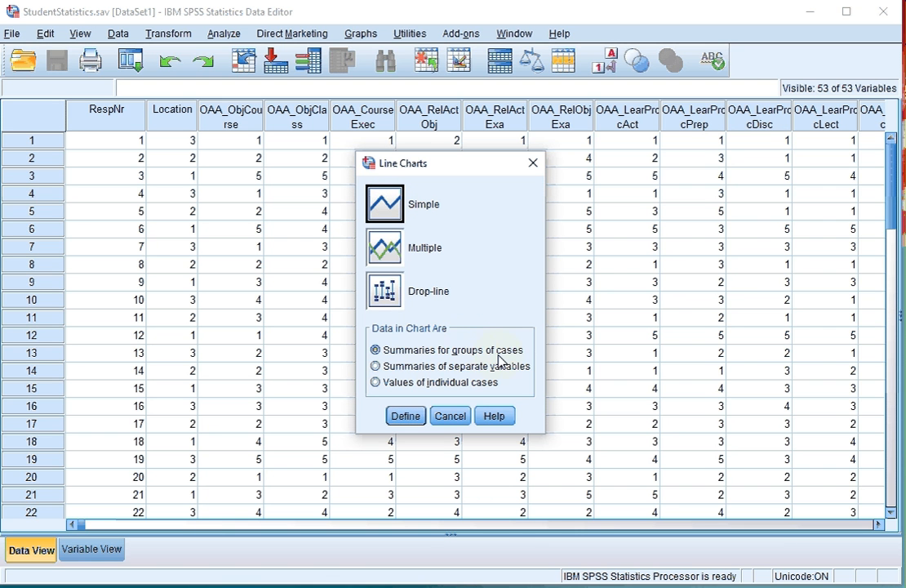
{"action": "left_click", "coordinate": [450, 416]}
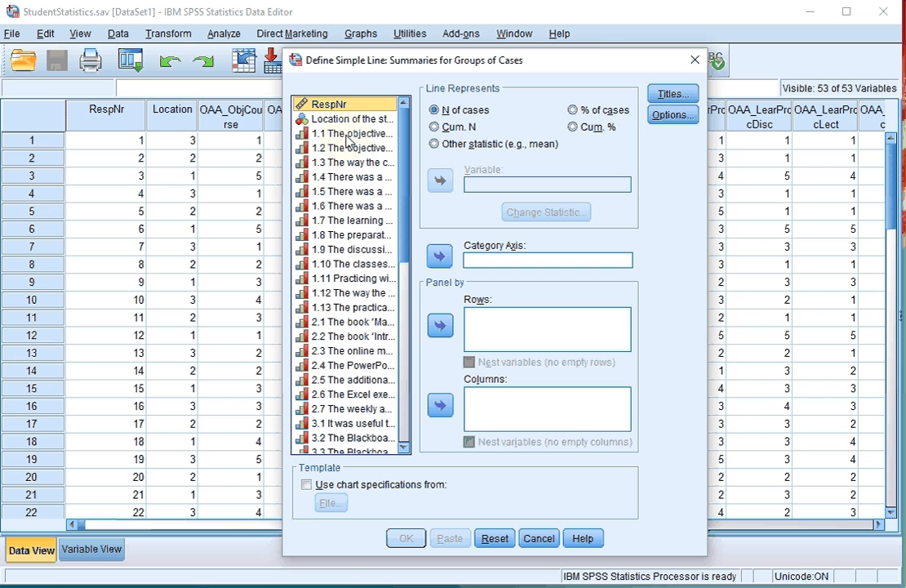
Plot item 1.1 on the category axis with the line showing % of cases.
{"action": "left_click", "coordinate": [351, 133]}
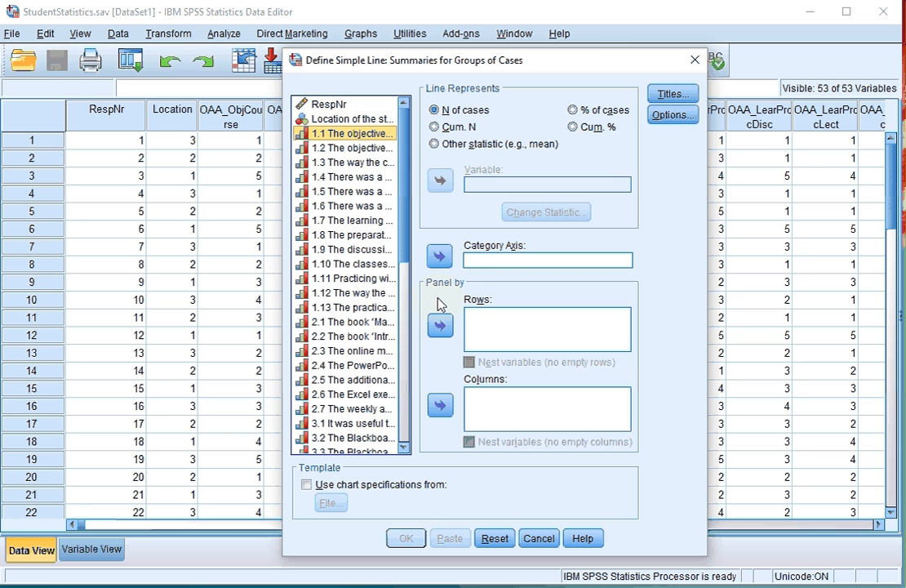
{"action": "left_click", "coordinate": [439, 256]}
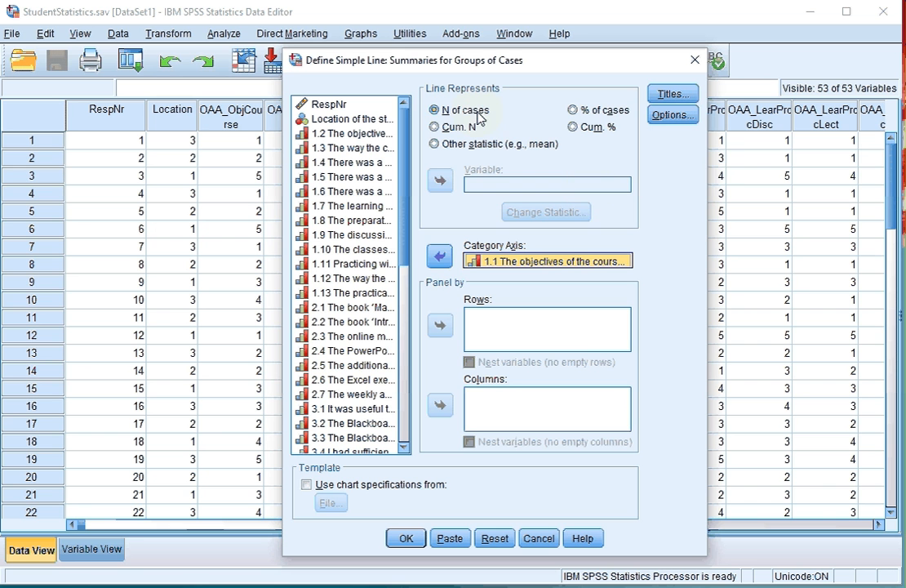
{"action": "mouse_move", "coordinate": [481, 115]}
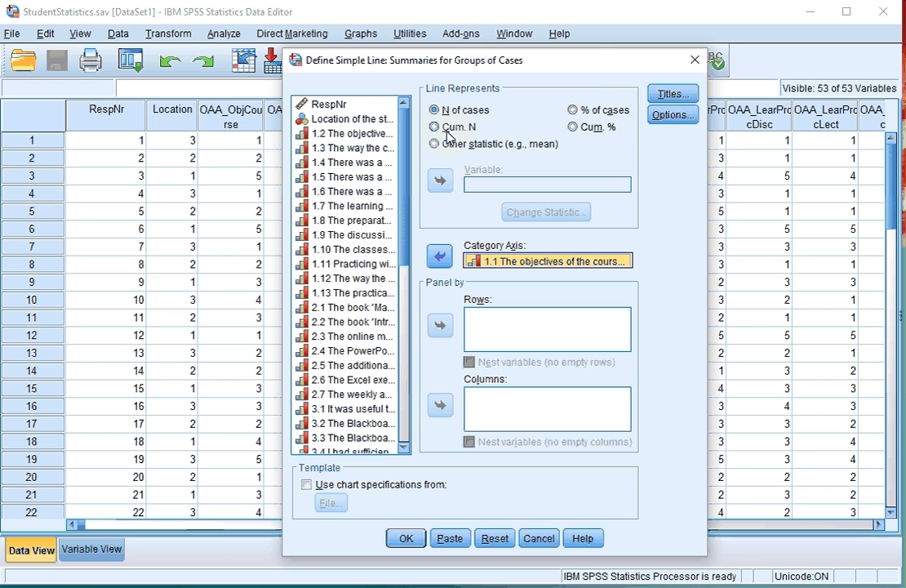
{"action": "mouse_move", "coordinate": [592, 135]}
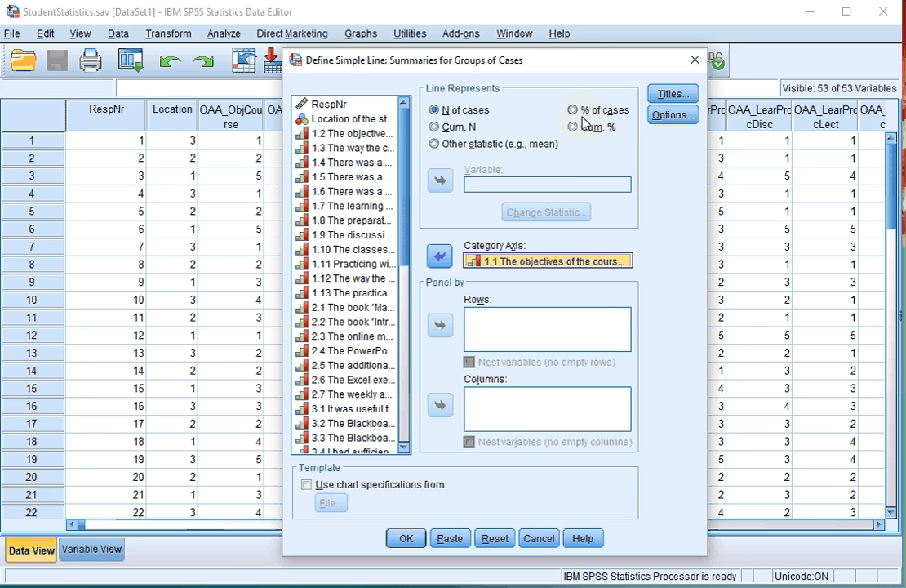
{"action": "left_click", "coordinate": [573, 109]}
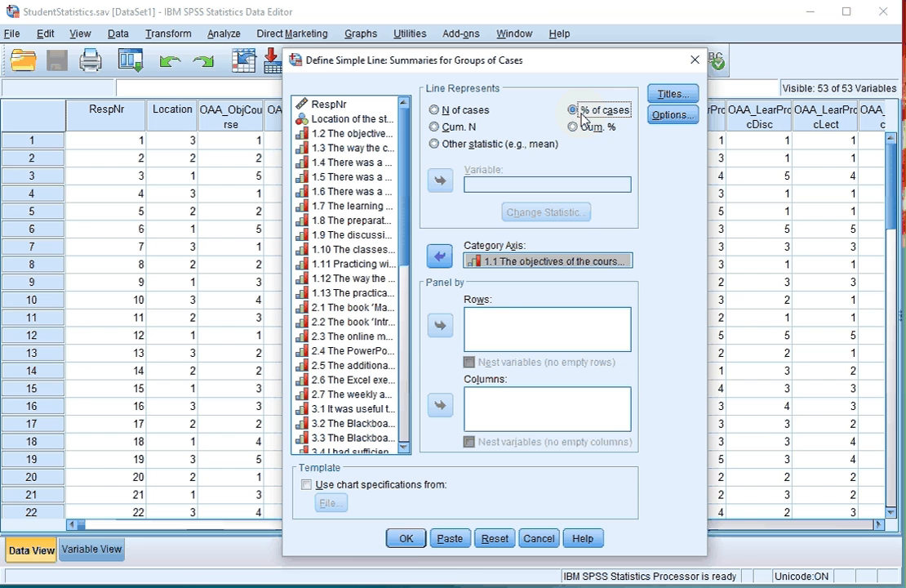
{"action": "left_click", "coordinate": [405, 538]}
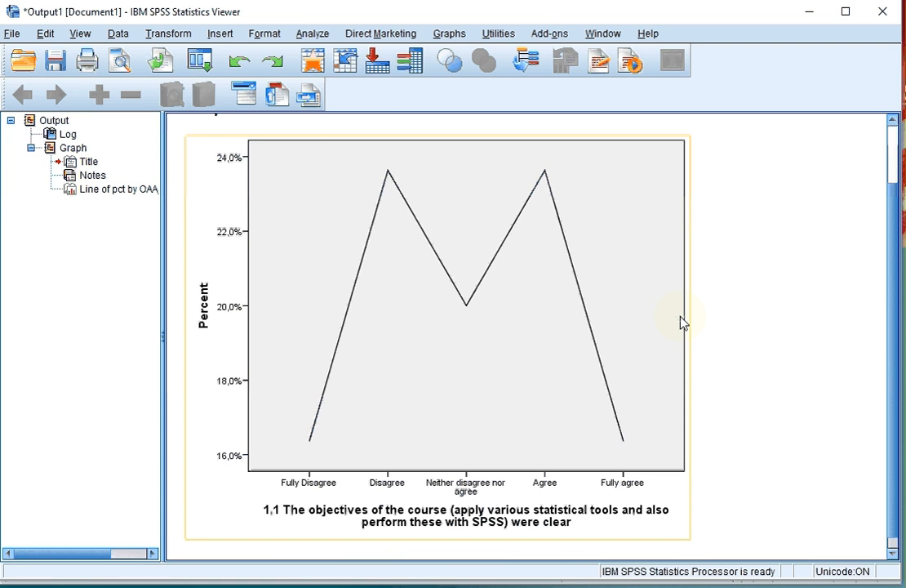
{"action": "mouse_move", "coordinate": [466, 309]}
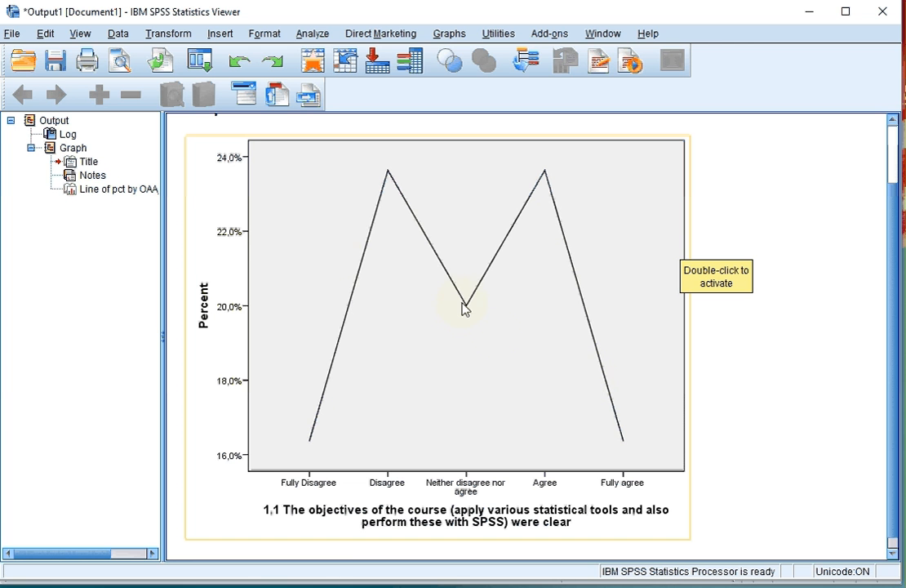
{"action": "mouse_move", "coordinate": [240, 469]}
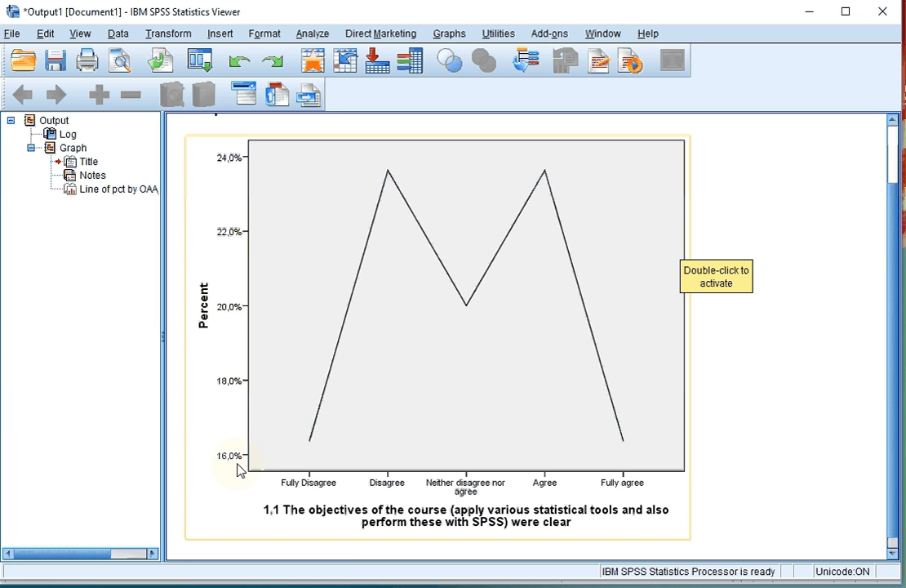
{"action": "mouse_move", "coordinate": [227, 275]}
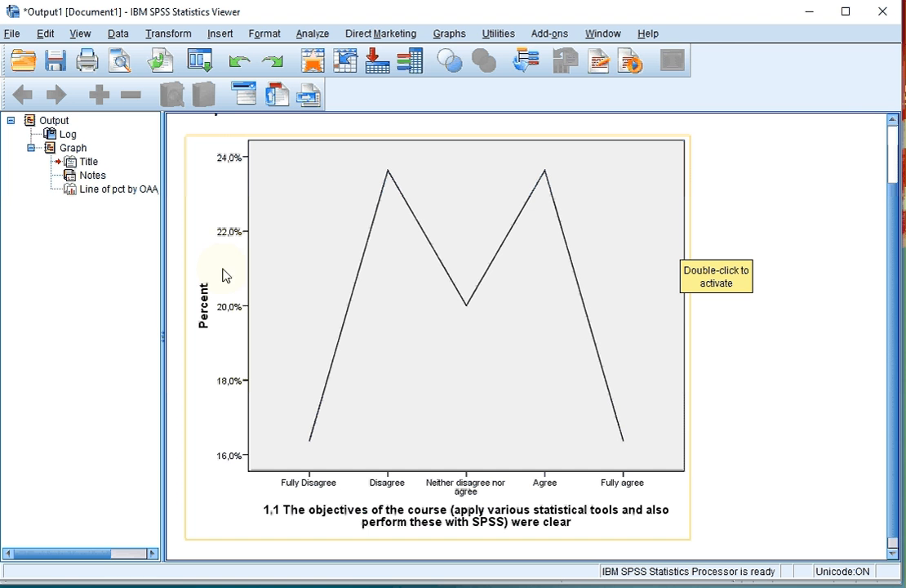
{"action": "mouse_move", "coordinate": [286, 424]}
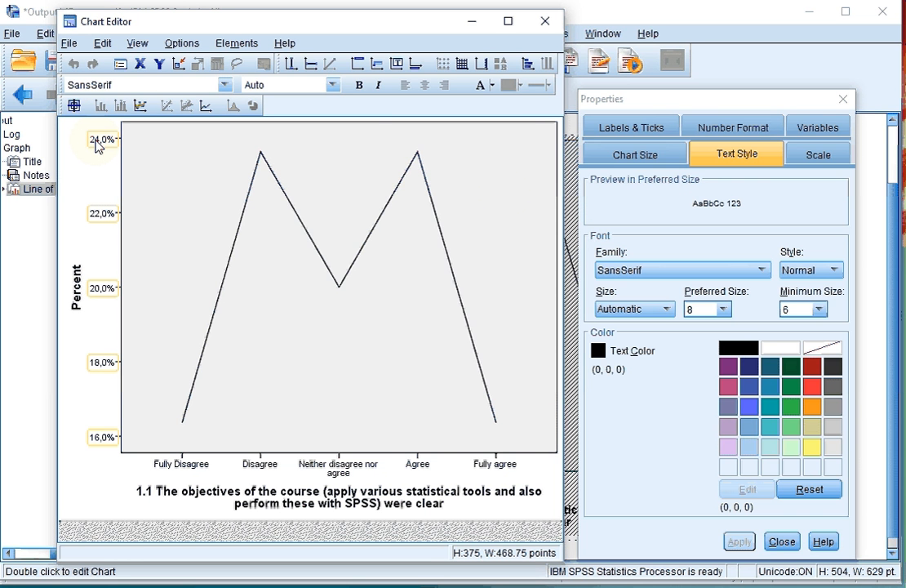
Turn off the automatic minimum on the Percent axis scale and apply 0%.
{"action": "left_click", "coordinate": [817, 154]}
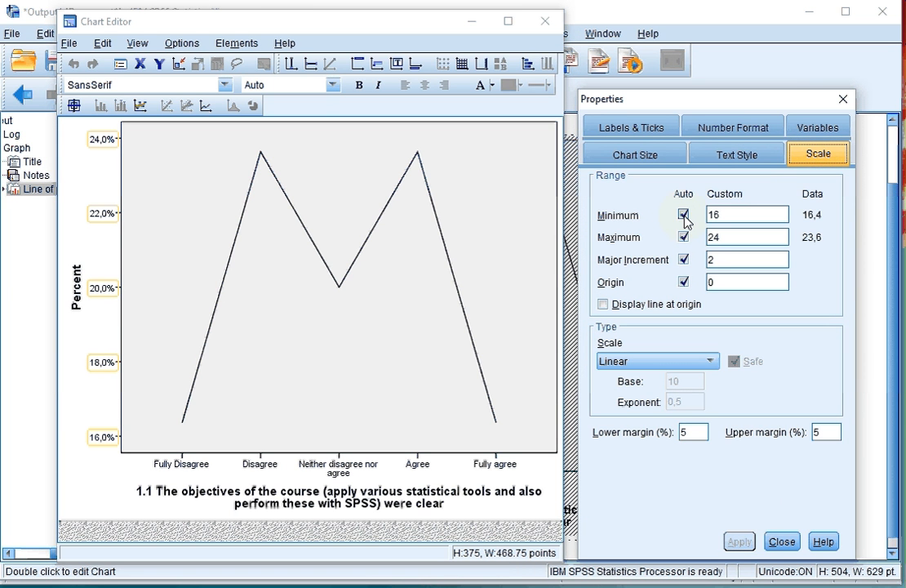
{"action": "left_click", "coordinate": [684, 215]}
{"action": "type", "text": "0"}
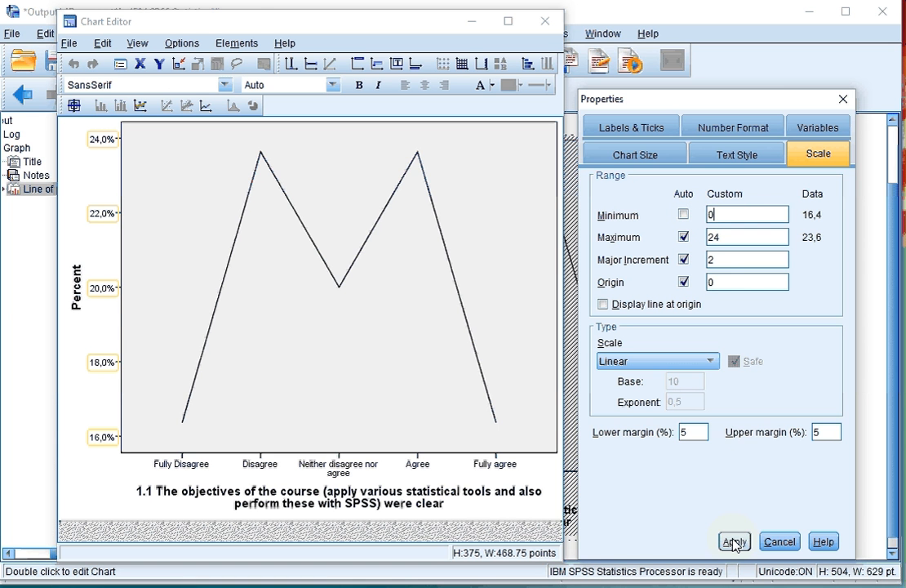
{"action": "left_click", "coordinate": [733, 541]}
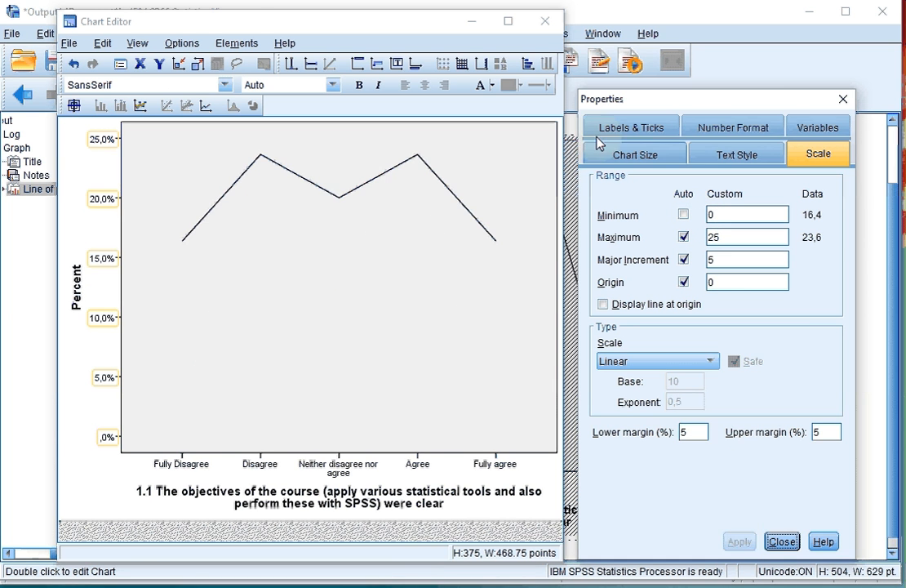